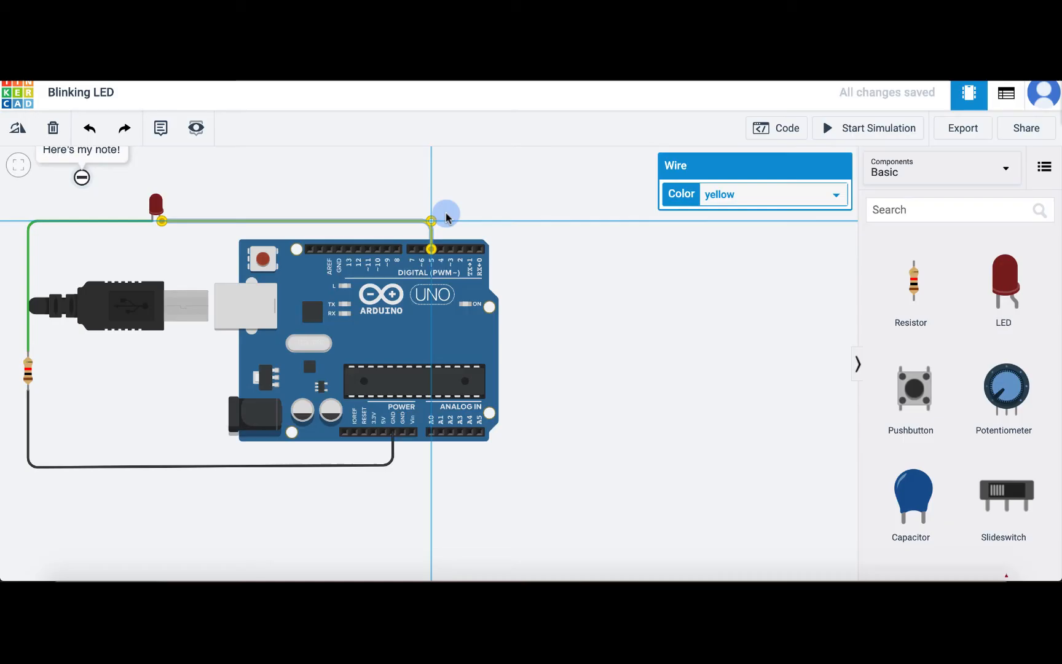
Colour the LED-to-pin-5 wire yellow and deselect it.
{"action": "left_click", "coordinate": [431, 220]}
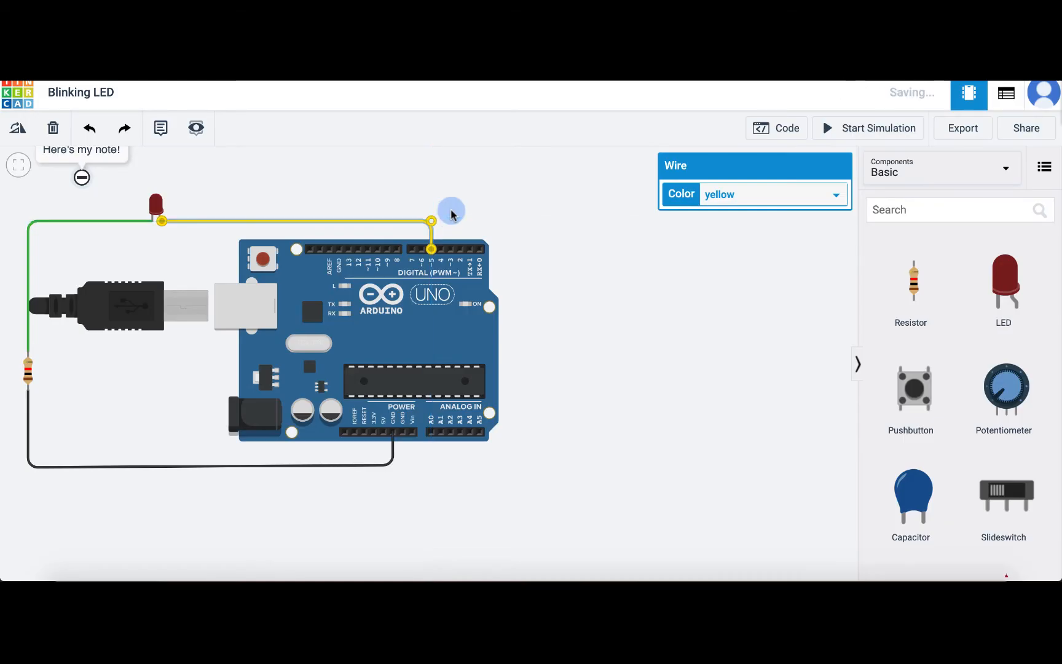
{"action": "left_click", "coordinate": [458, 207]}
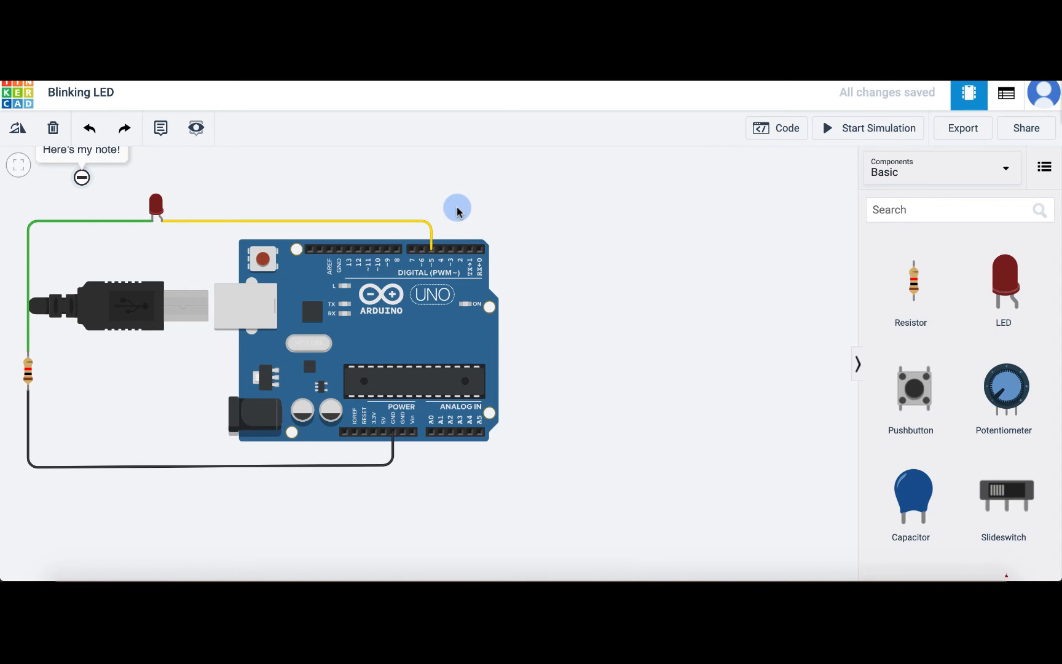
{"action": "mouse_move", "coordinate": [776, 128]}
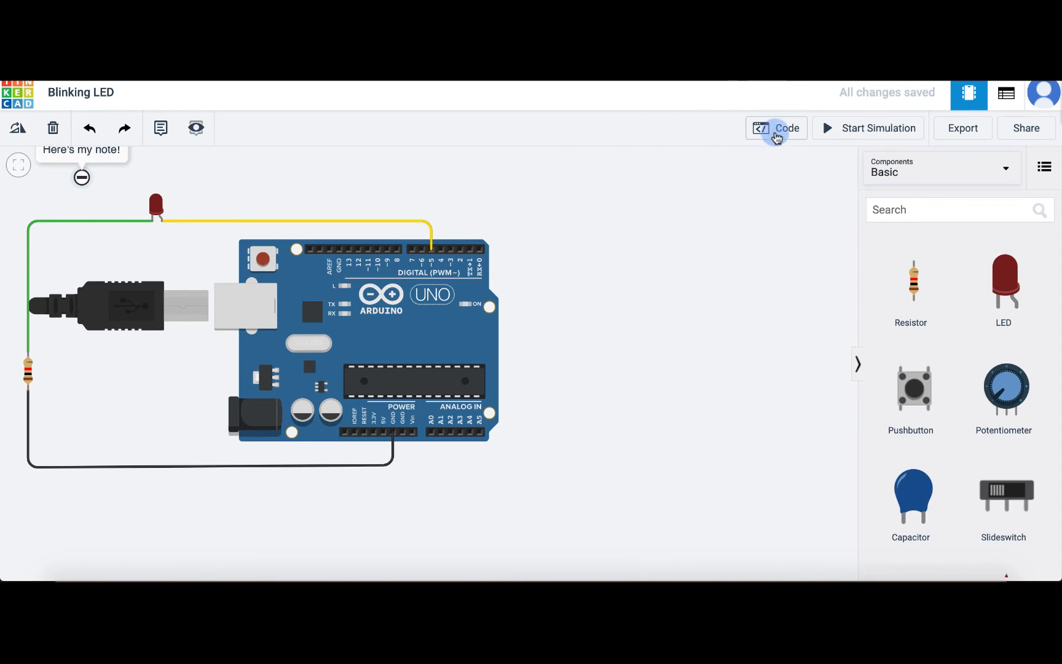
Switch the Arduino's code editor from Blocks to Text, confirming the discard of blocks.
{"action": "left_click", "coordinate": [776, 128]}
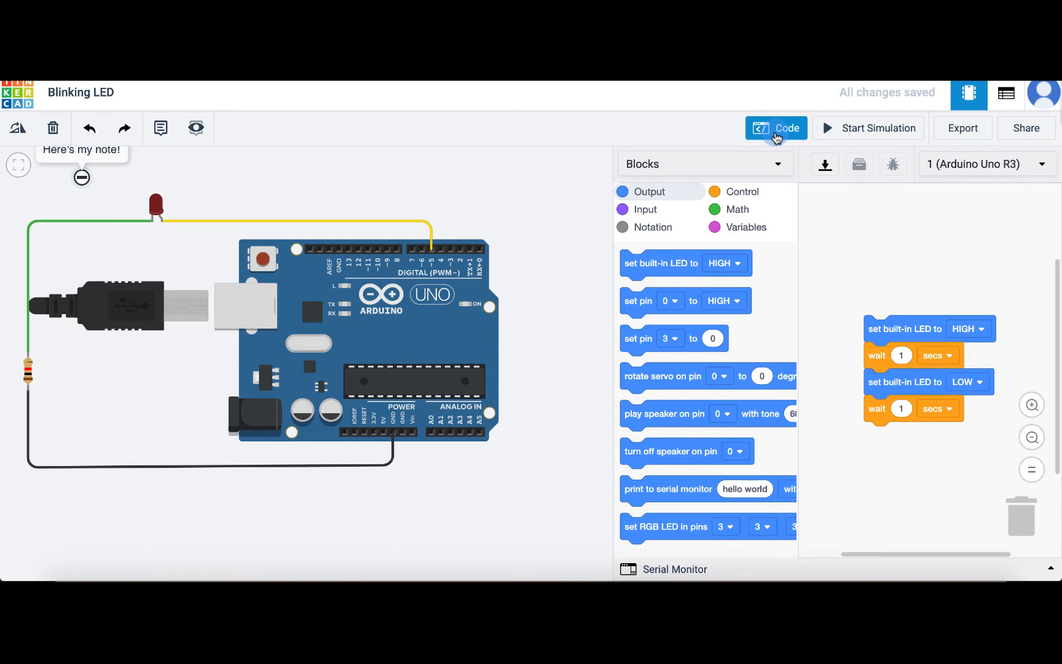
{"action": "mouse_move", "coordinate": [691, 164]}
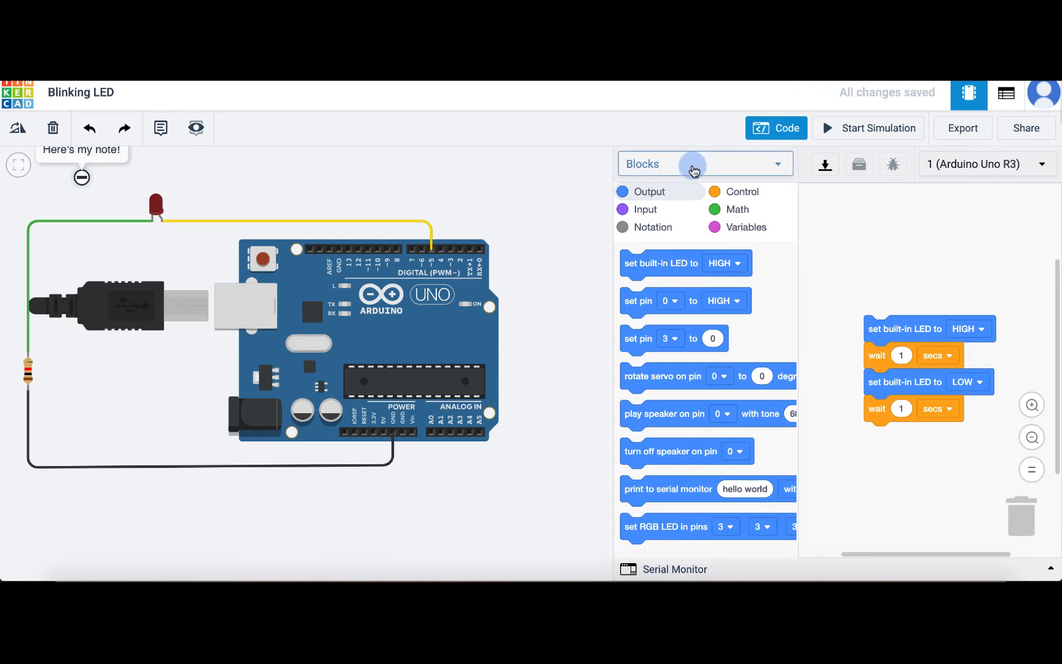
{"action": "left_click", "coordinate": [777, 164]}
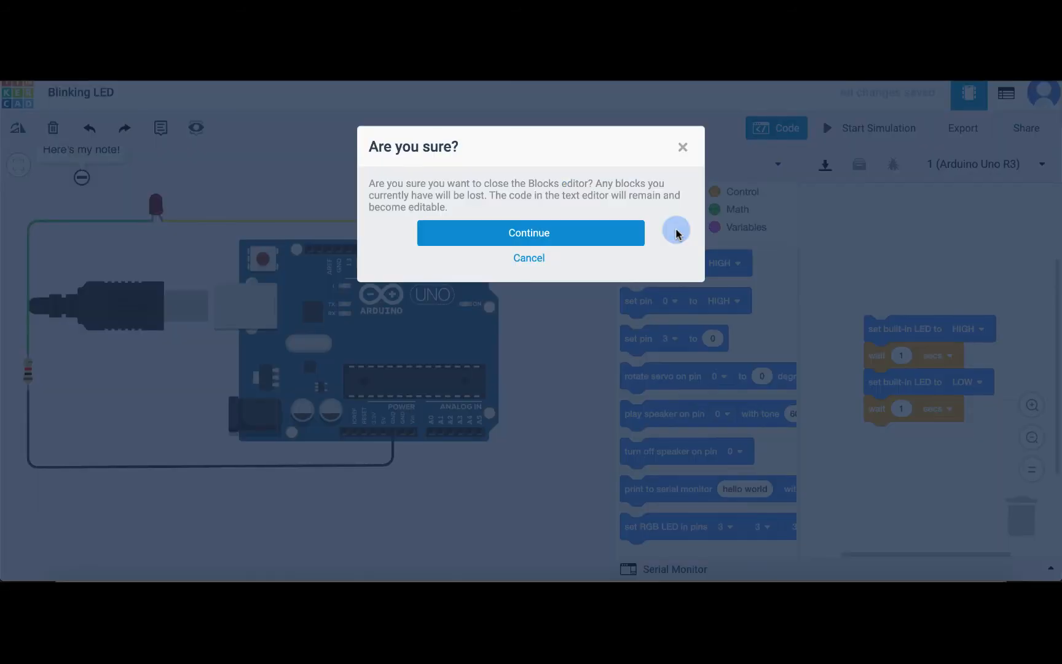
{"action": "left_click", "coordinate": [528, 232]}
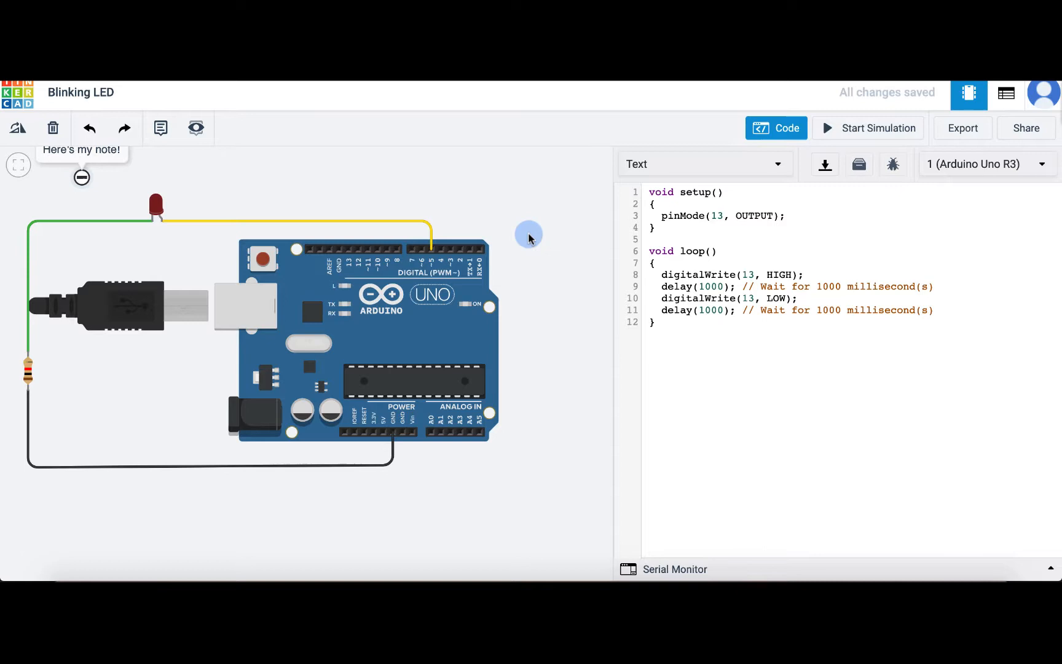
{"action": "mouse_move", "coordinate": [541, 225]}
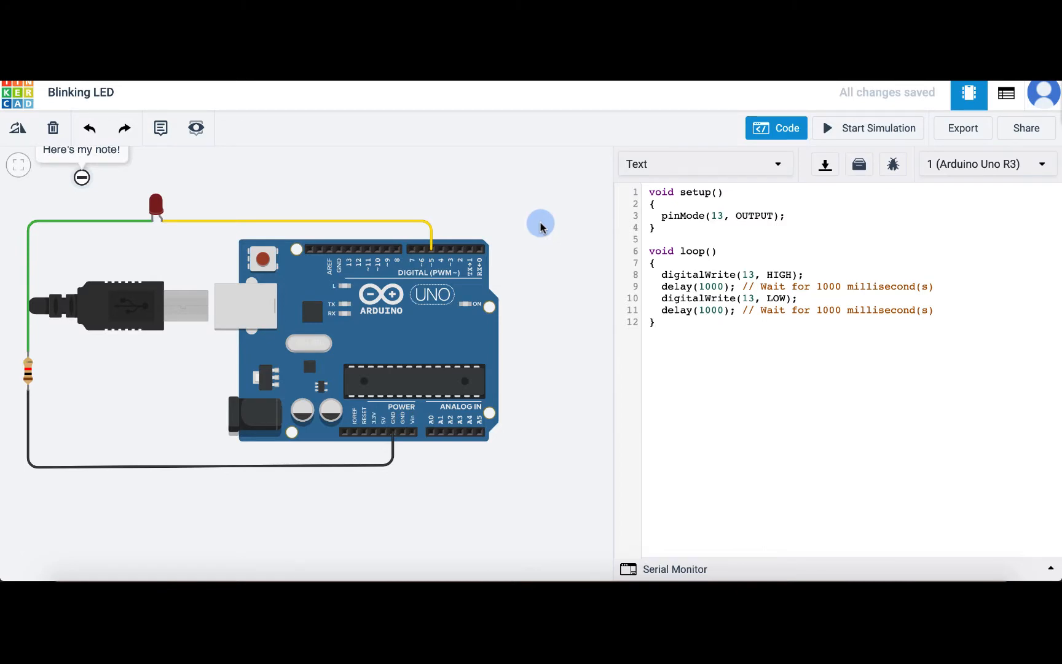
Edit the blink sketch to use pin 5 instead of 13 and start the simulation.
{"action": "left_click", "coordinate": [811, 286]}
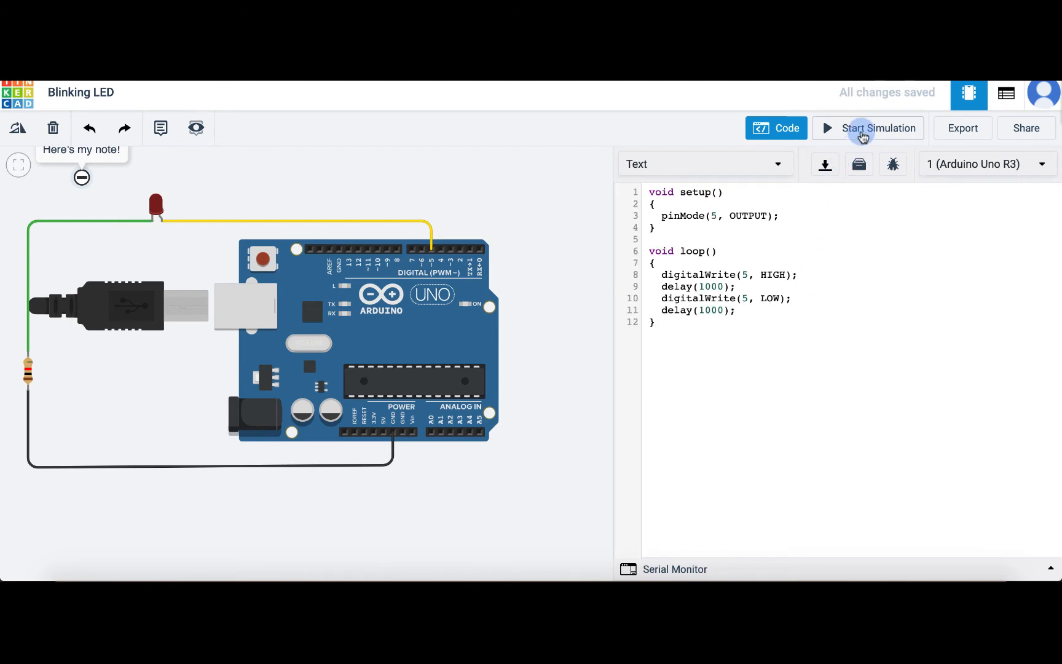
{"action": "left_click", "coordinate": [879, 128]}
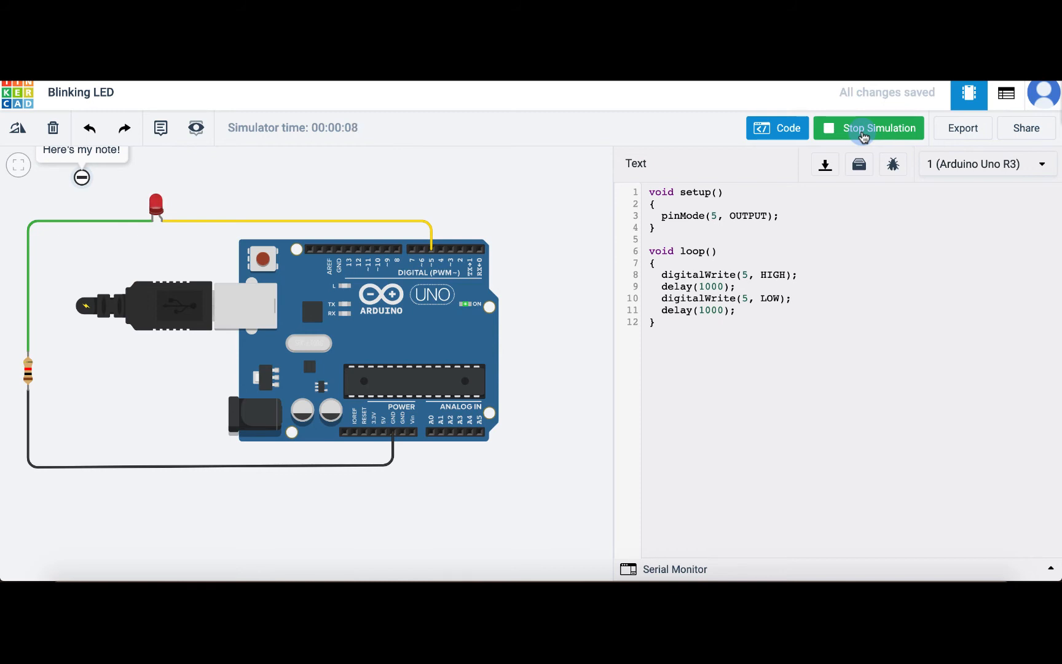
Stop the simulation, download the sketch as an .ino file and open it.
{"action": "left_click", "coordinate": [878, 127]}
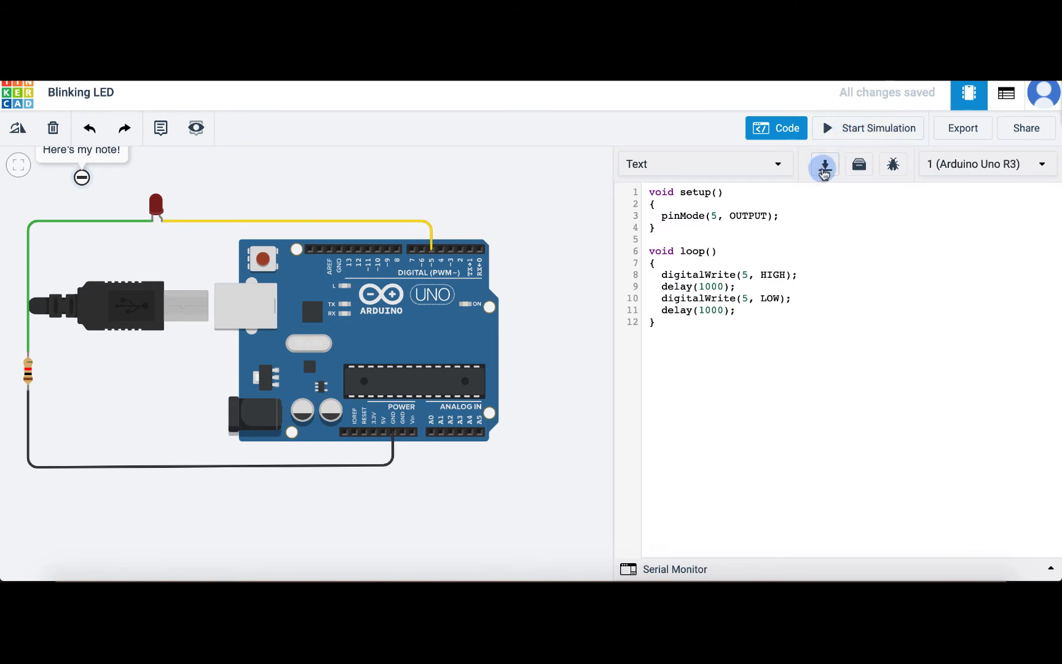
{"action": "mouse_move", "coordinate": [825, 165]}
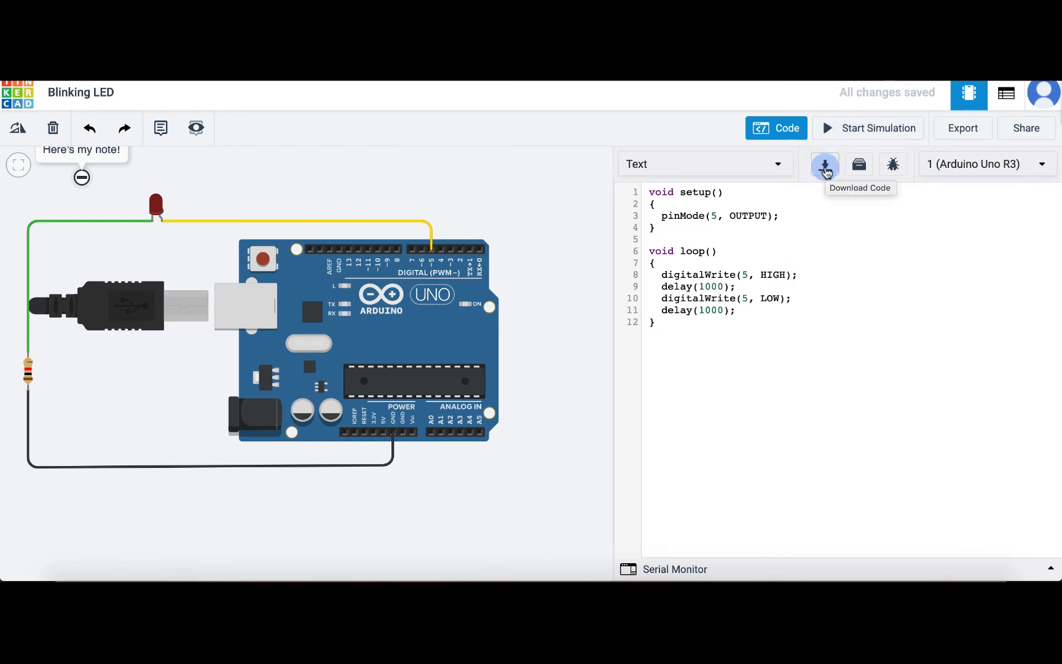
{"action": "left_click", "coordinate": [825, 163]}
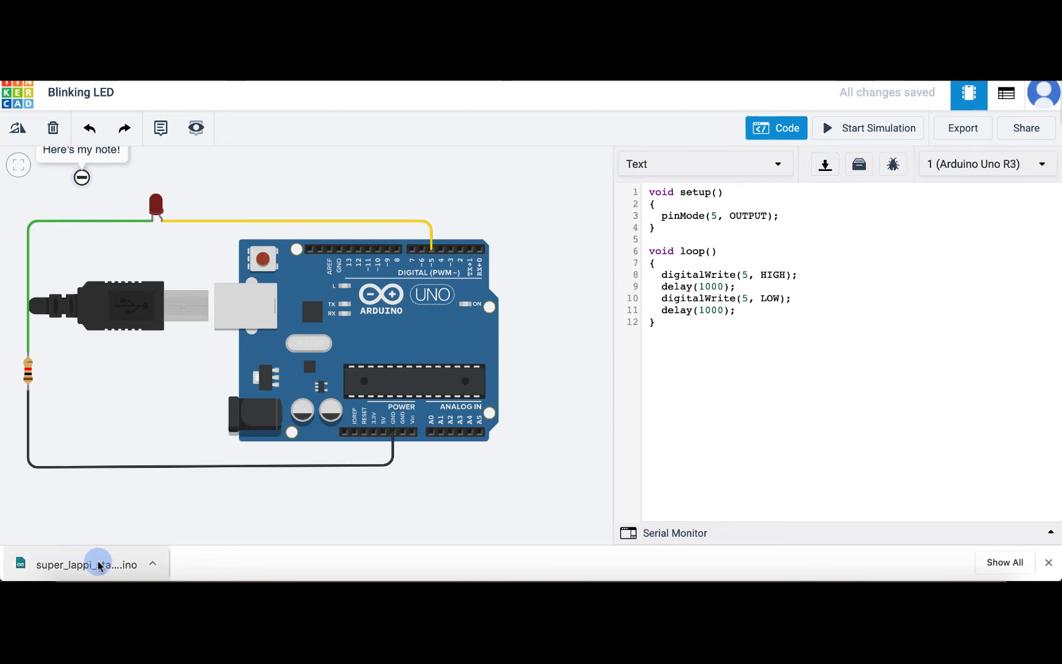
{"action": "left_click", "coordinate": [86, 564]}
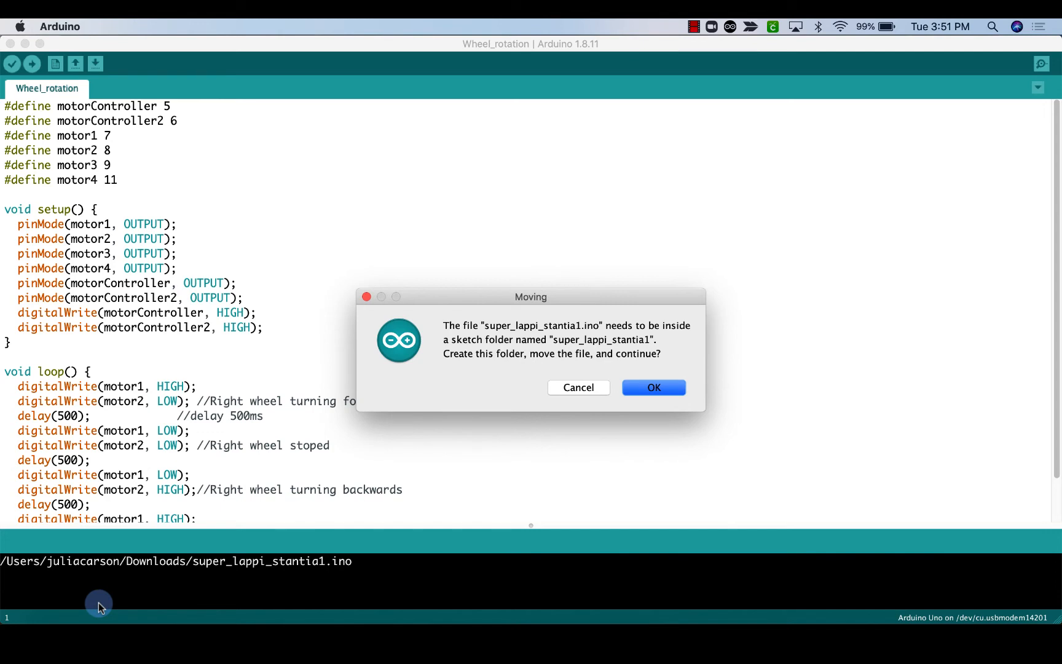
{"action": "mouse_move", "coordinate": [510, 390]}
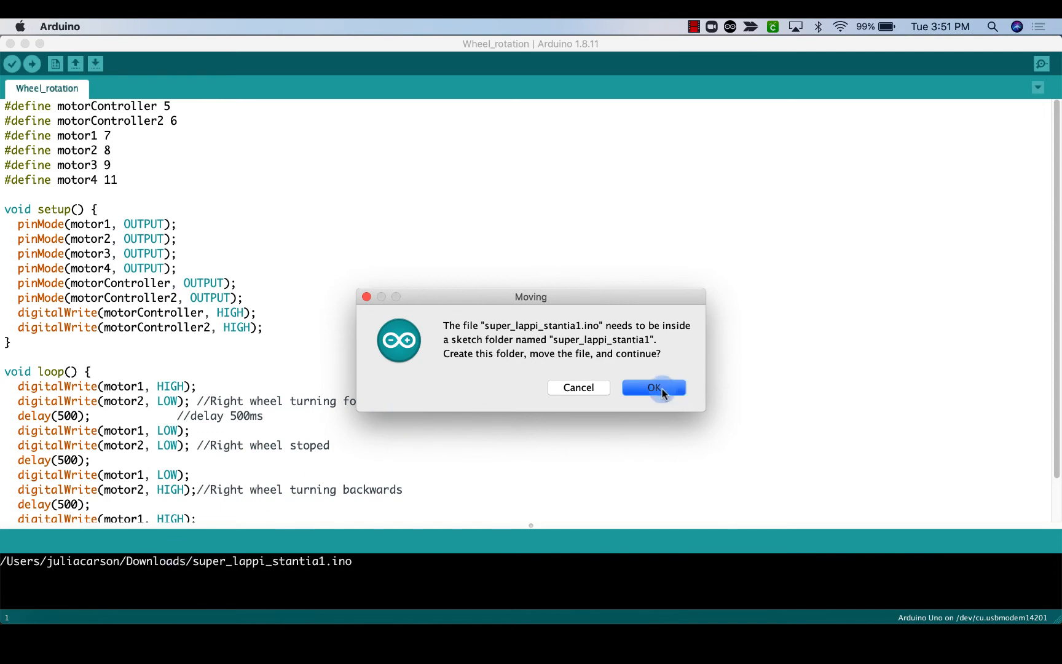
Accept creating the super_lappi_stantia1 sketch folder and moving the .ino into it.
{"action": "left_click", "coordinate": [653, 387]}
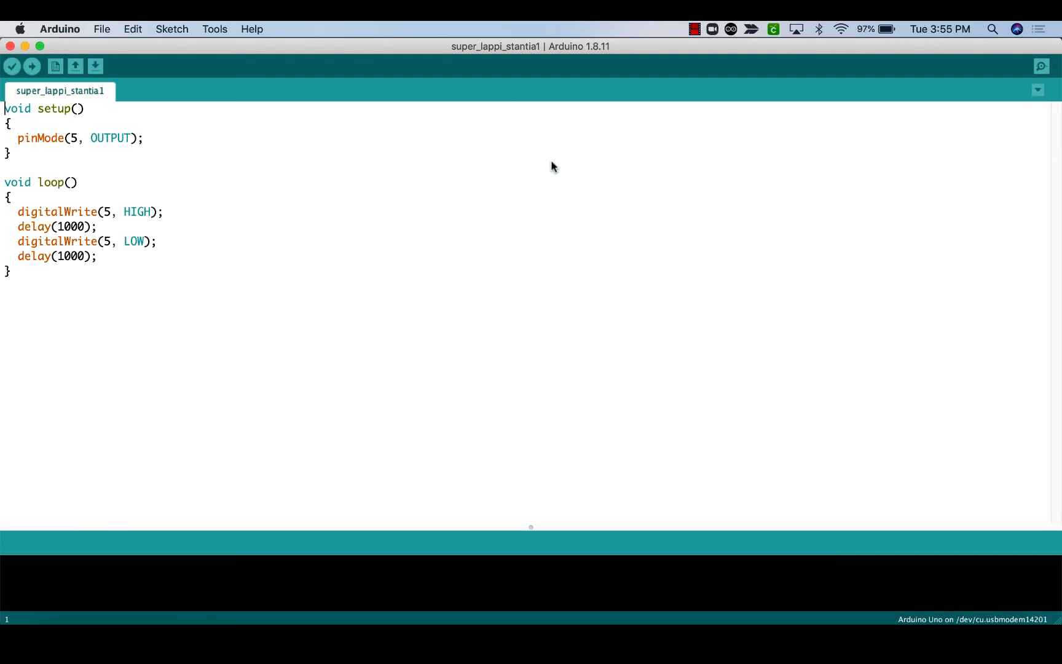
{"action": "mouse_move", "coordinate": [215, 29]}
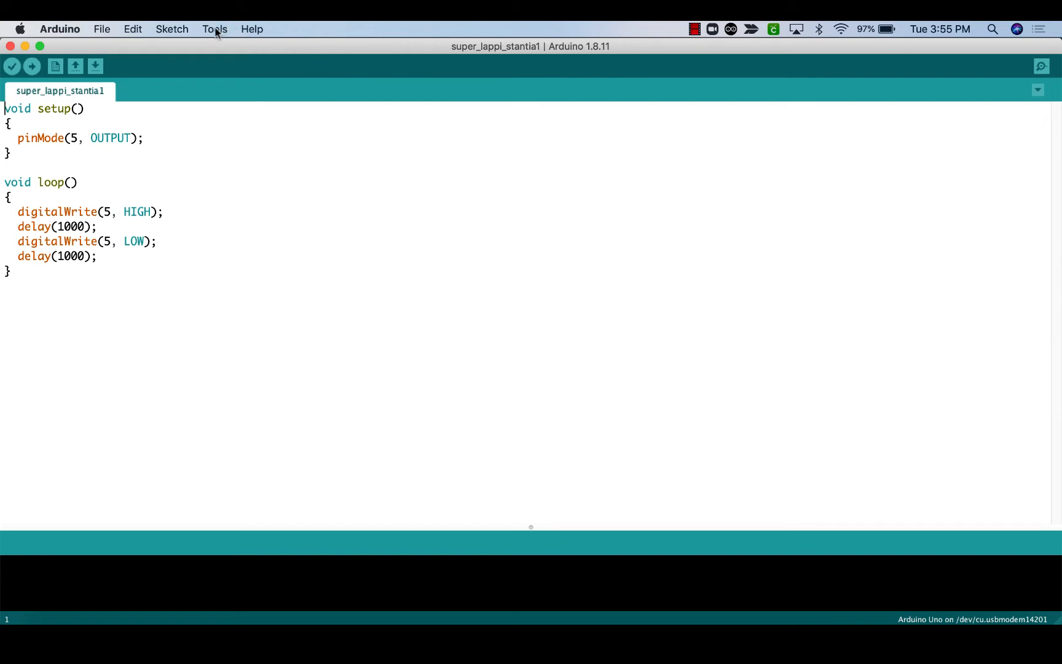
Verify port /dev/cu.usbmodem14201 (Arduino Uno) under Tools and upload the sketch.
{"action": "left_click", "coordinate": [214, 28]}
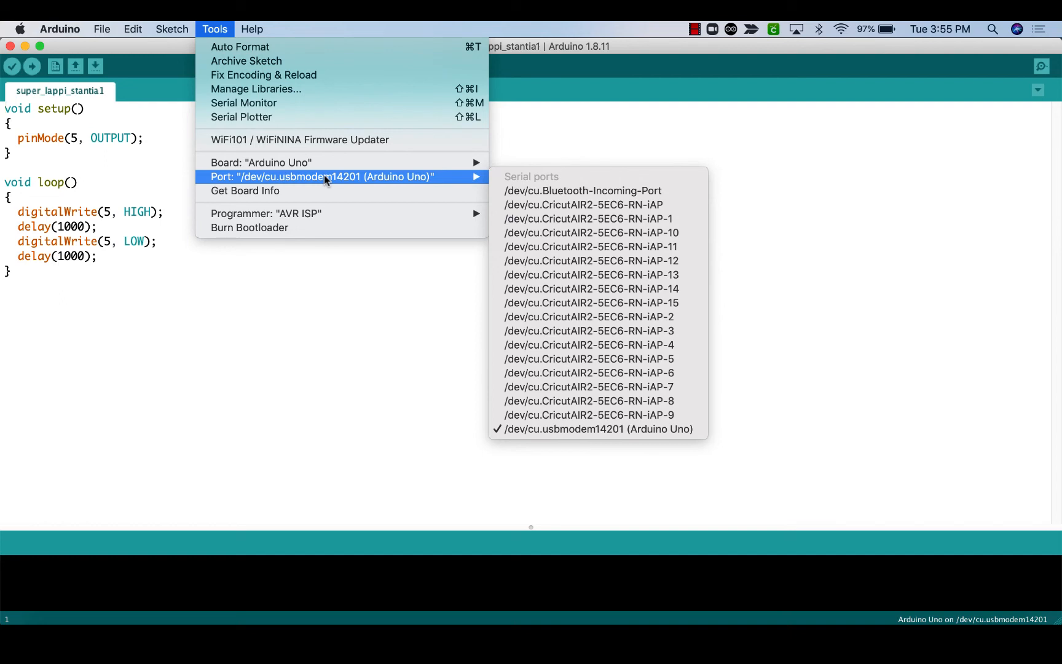
{"action": "mouse_move", "coordinate": [344, 282]}
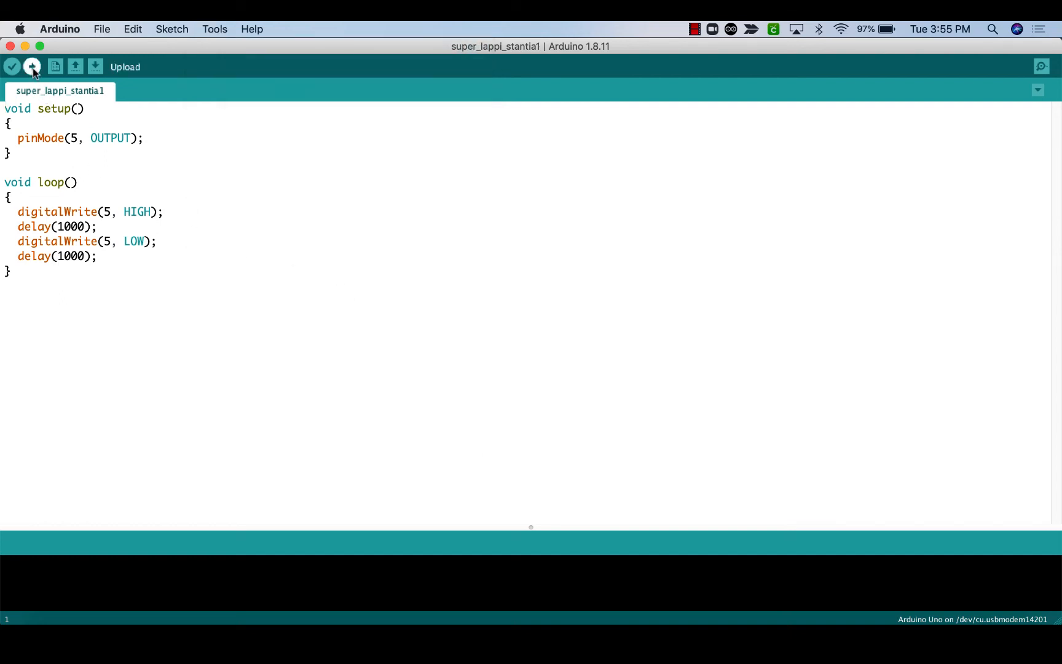
{"action": "left_click", "coordinate": [31, 67]}
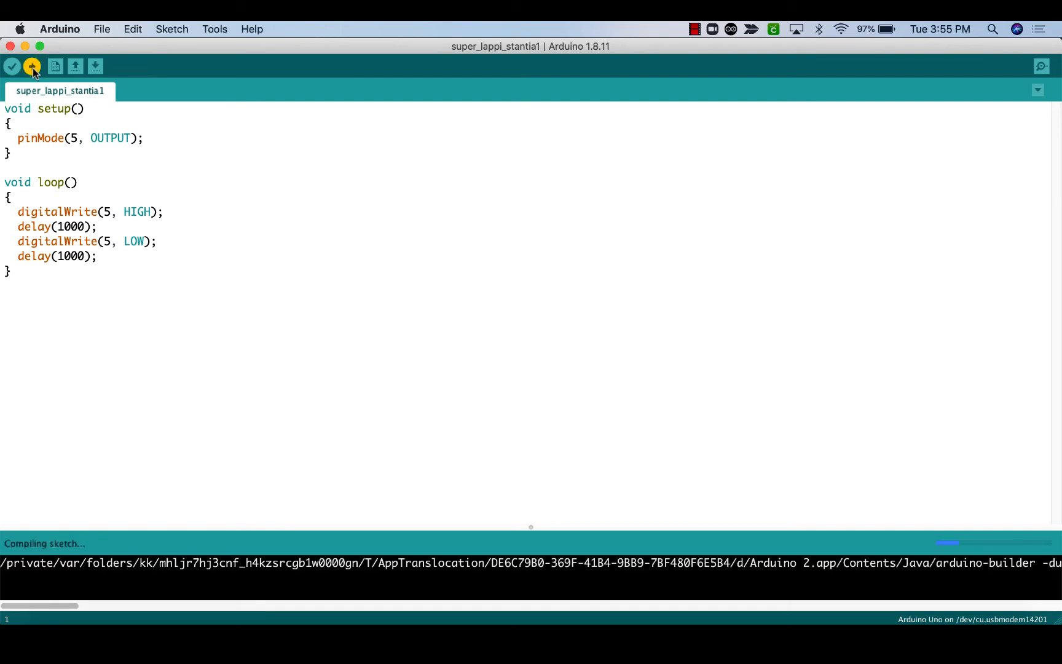